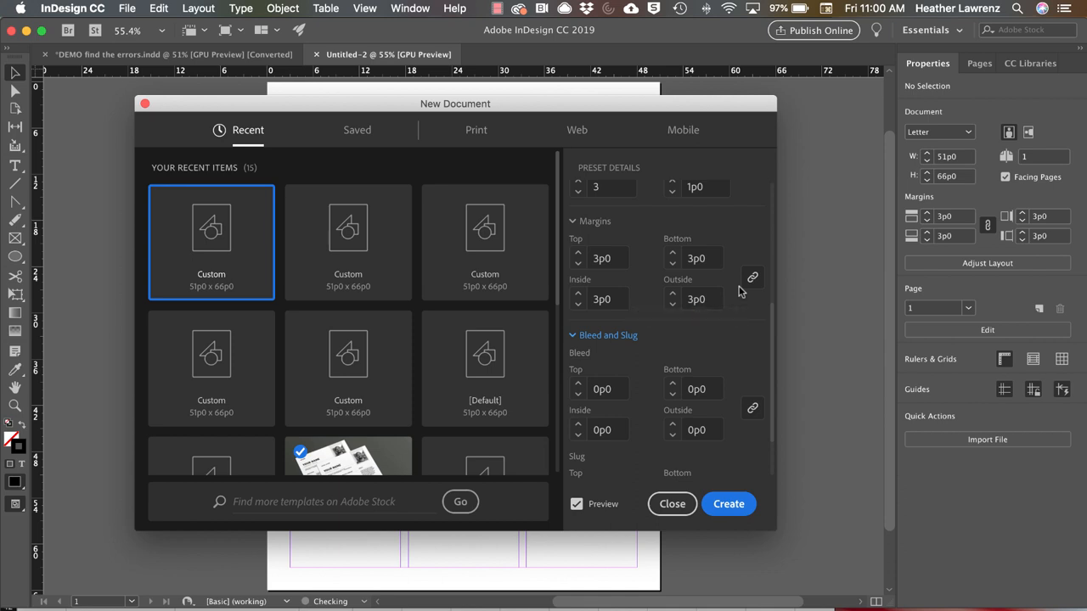
{"action": "mouse_move", "coordinate": [590, 370]}
{"action": "type", "text": "3"}
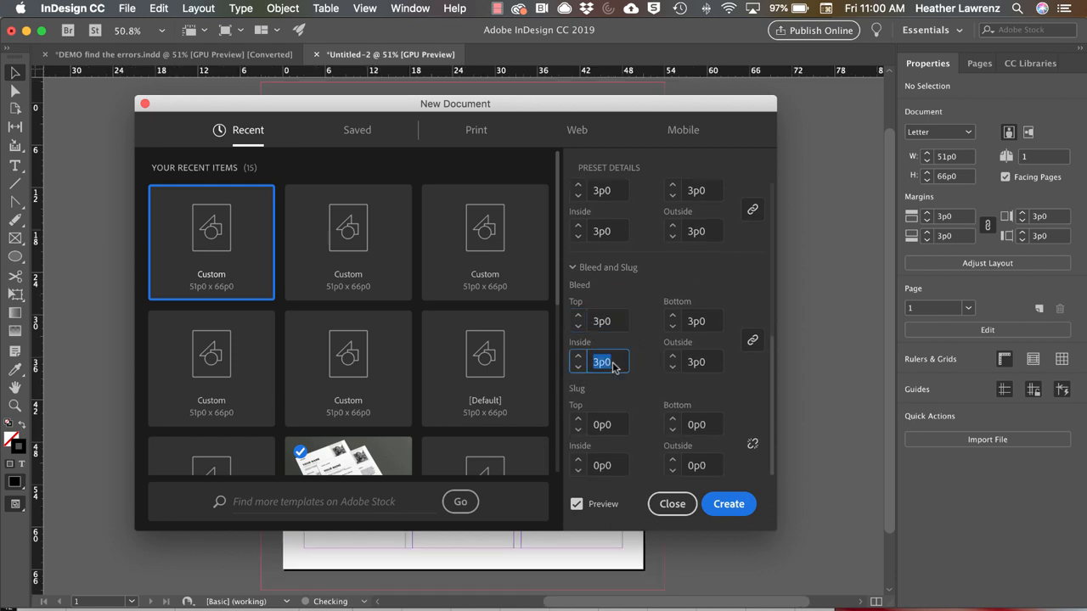
{"action": "mouse_move", "coordinate": [635, 360]}
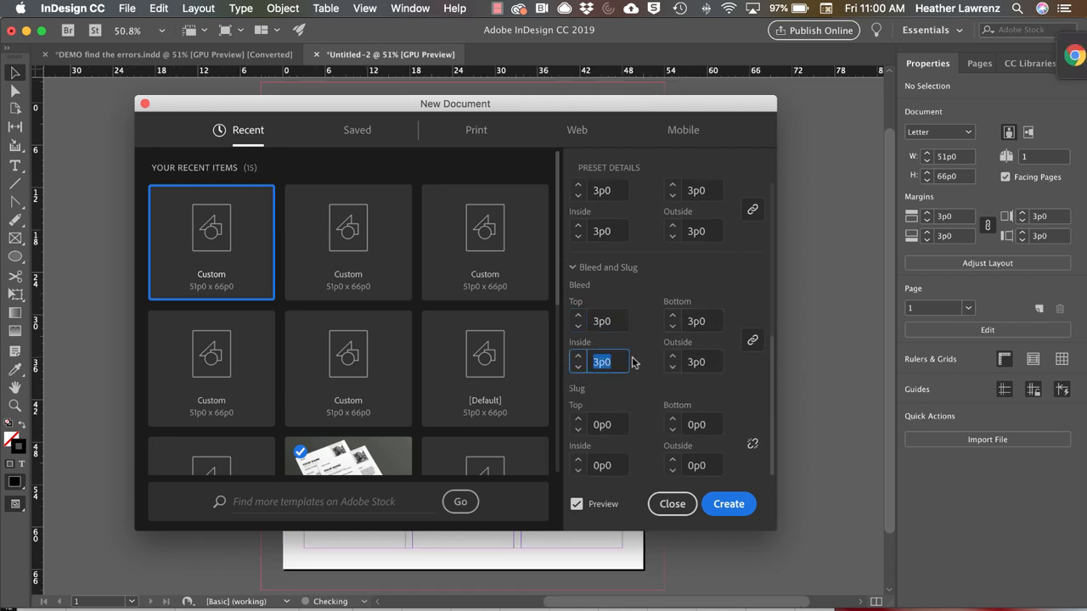
{"action": "mouse_move", "coordinate": [615, 426]}
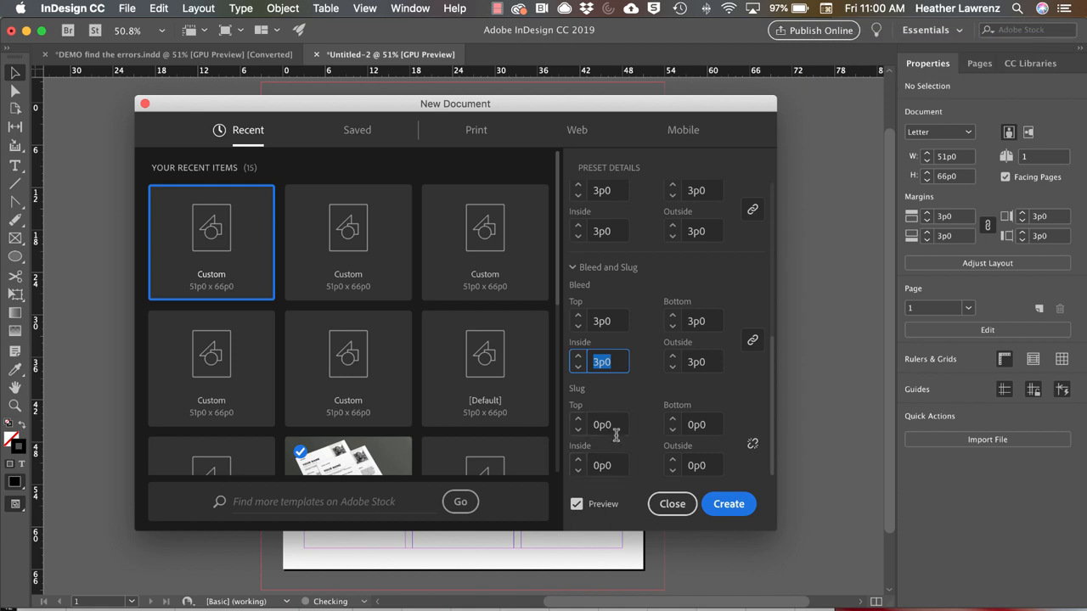
{"action": "mouse_move", "coordinate": [711, 425]}
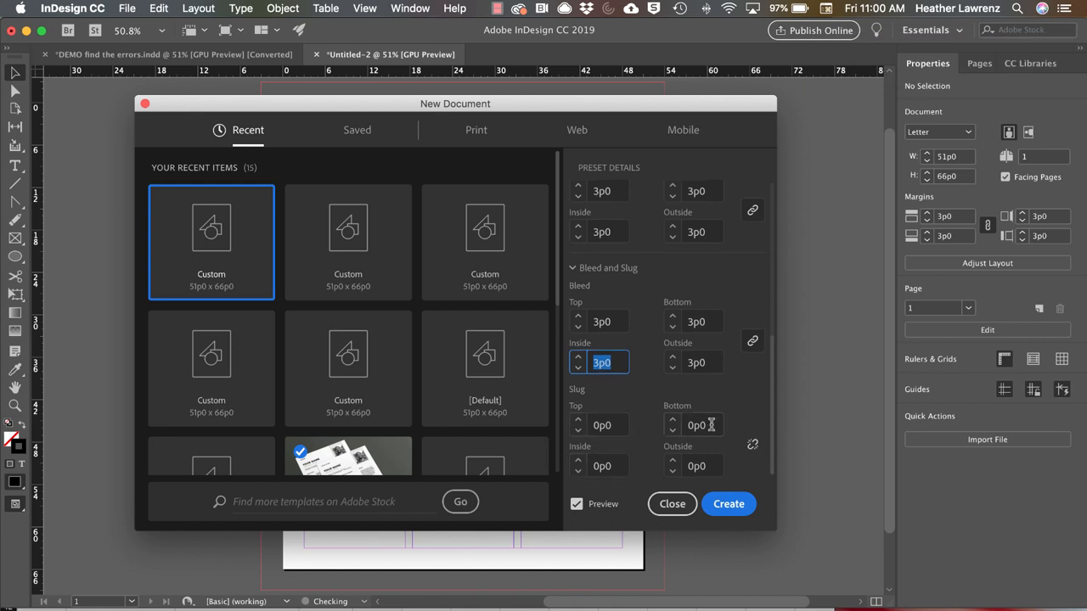
Create the document with 3 columns, 1p0 gutter, 3p0 margins and 3p0 bleed.
{"action": "left_click", "coordinate": [703, 425]}
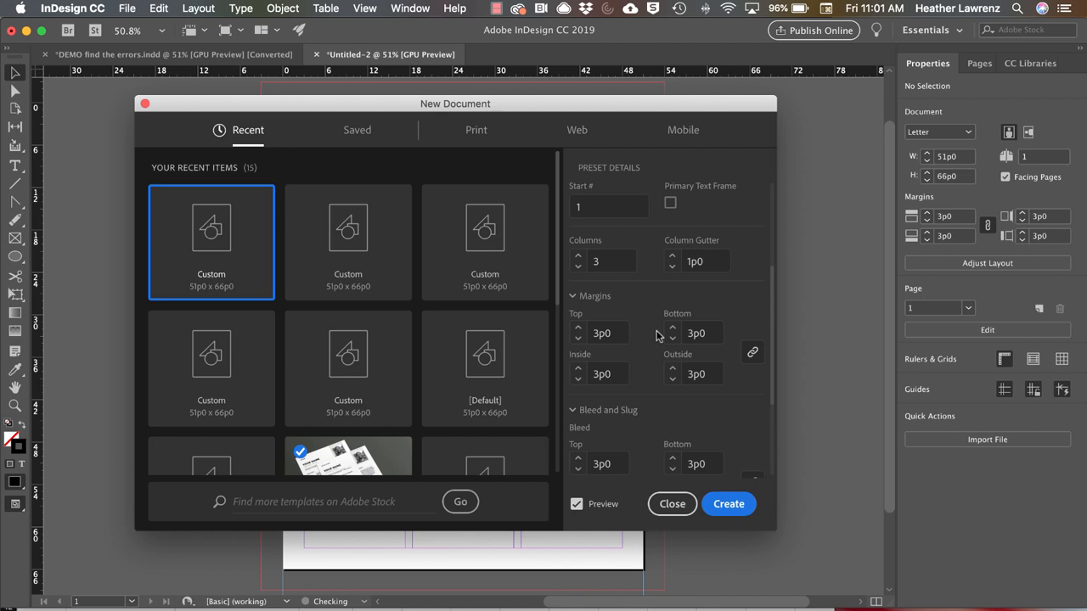
{"action": "mouse_move", "coordinate": [661, 348]}
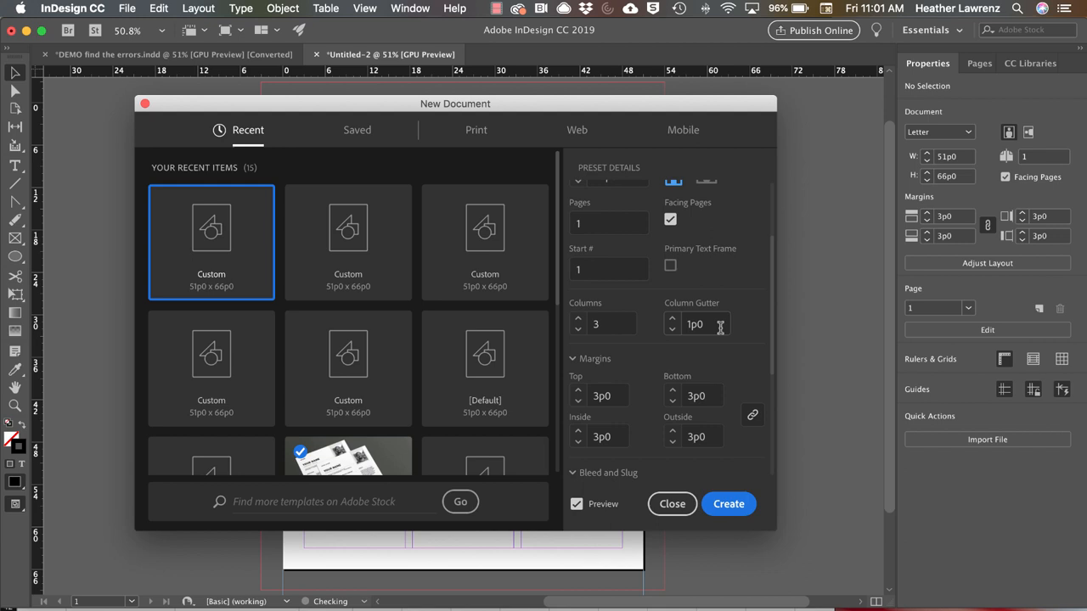
{"action": "left_click", "coordinate": [728, 504]}
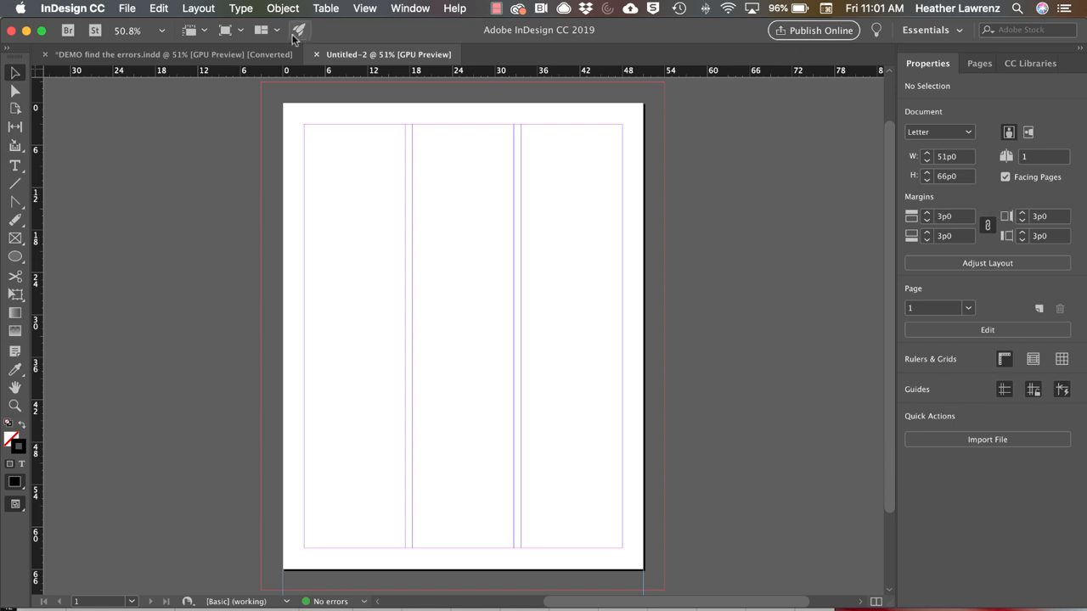
{"action": "left_click", "coordinate": [196, 7]}
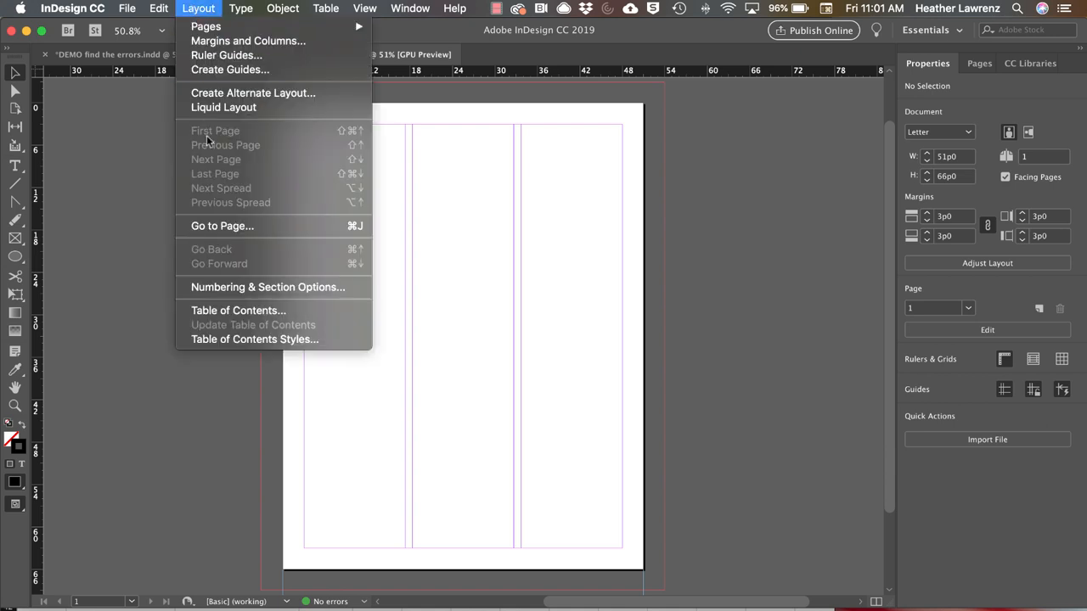
{"action": "mouse_move", "coordinate": [248, 41]}
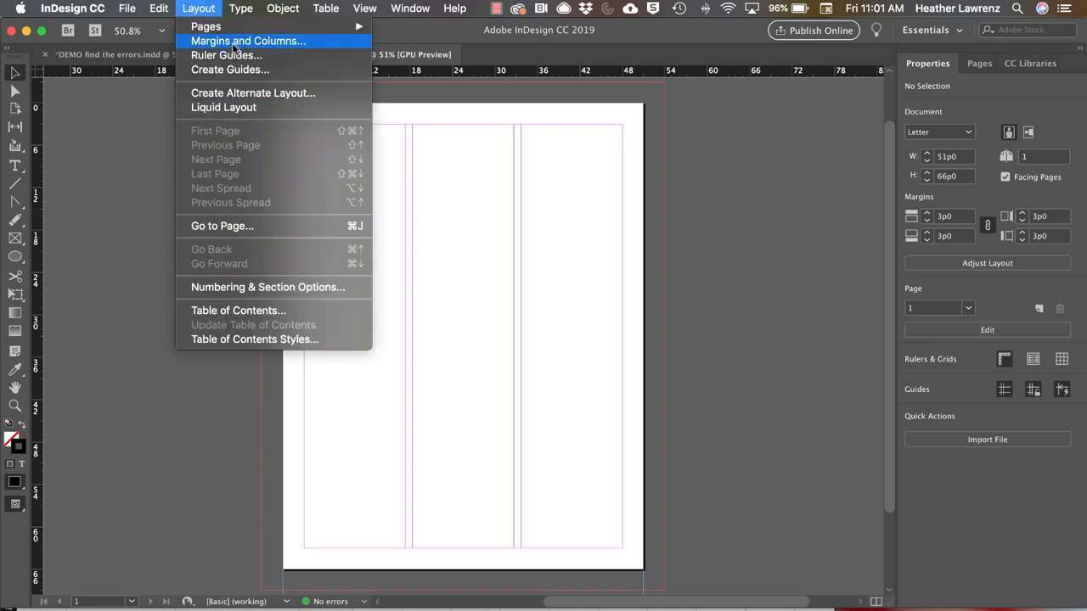
{"action": "left_click", "coordinate": [126, 7]}
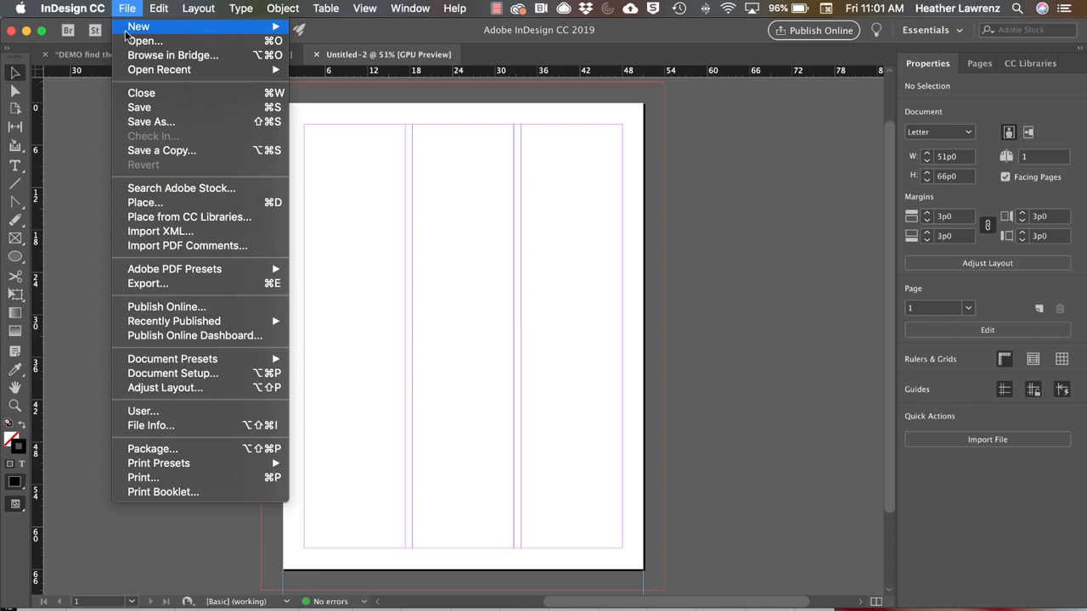
{"action": "mouse_move", "coordinate": [173, 373]}
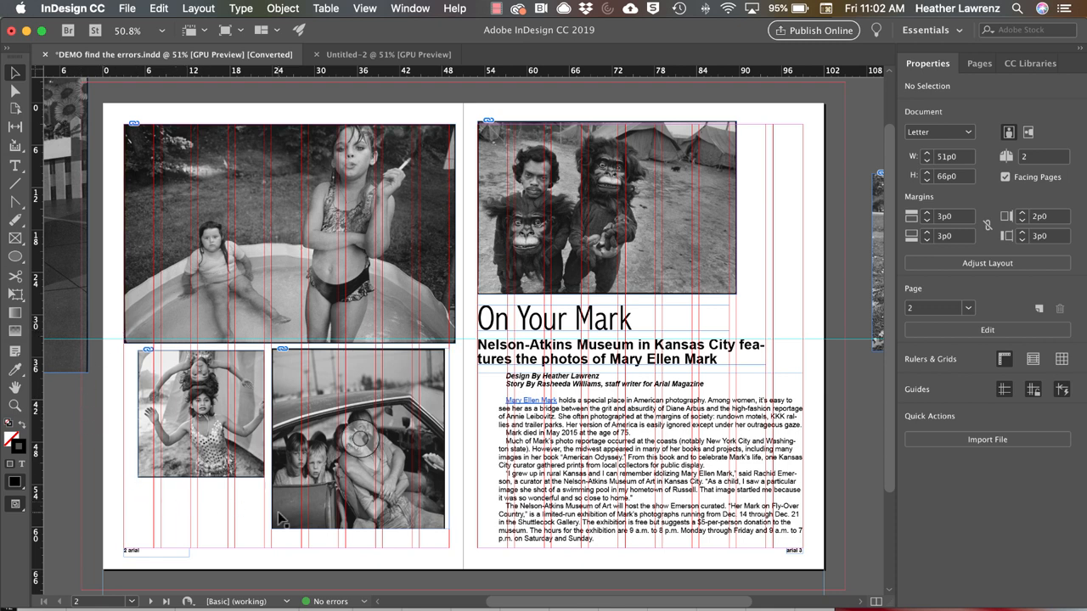
{"action": "mouse_move", "coordinate": [397, 492]}
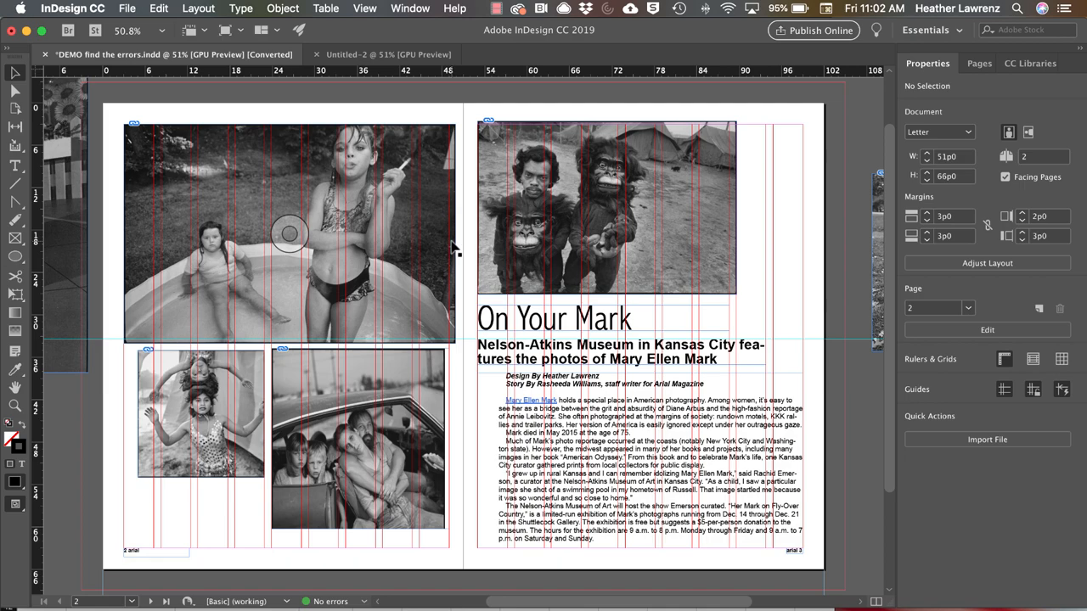
Switch to the DEMO find the errors document showing the On Your Mark spread.
{"action": "left_click", "coordinate": [289, 234]}
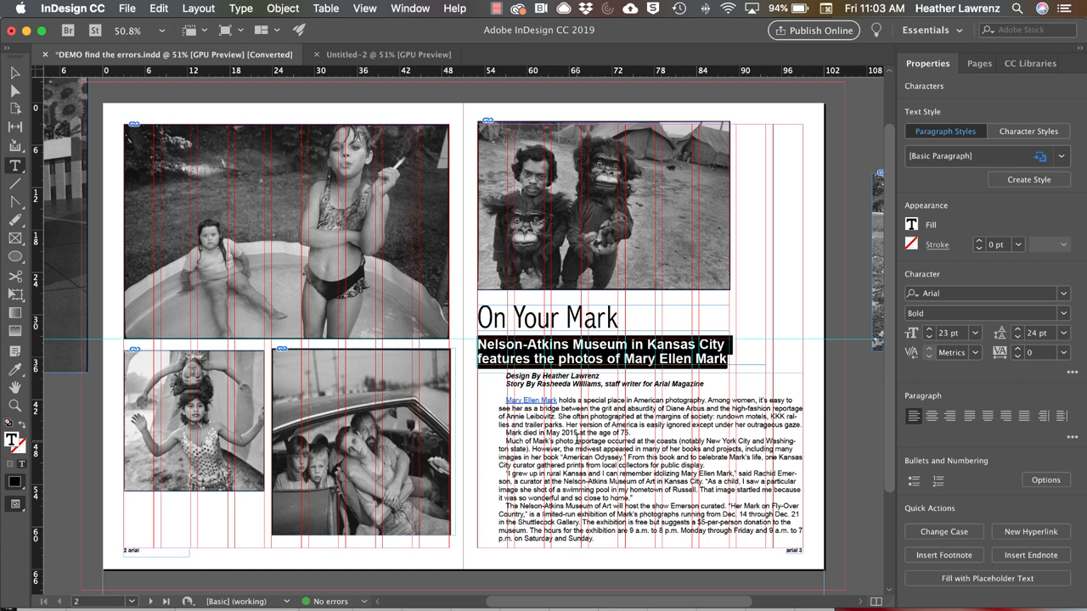
{"action": "mouse_move", "coordinate": [238, 211]}
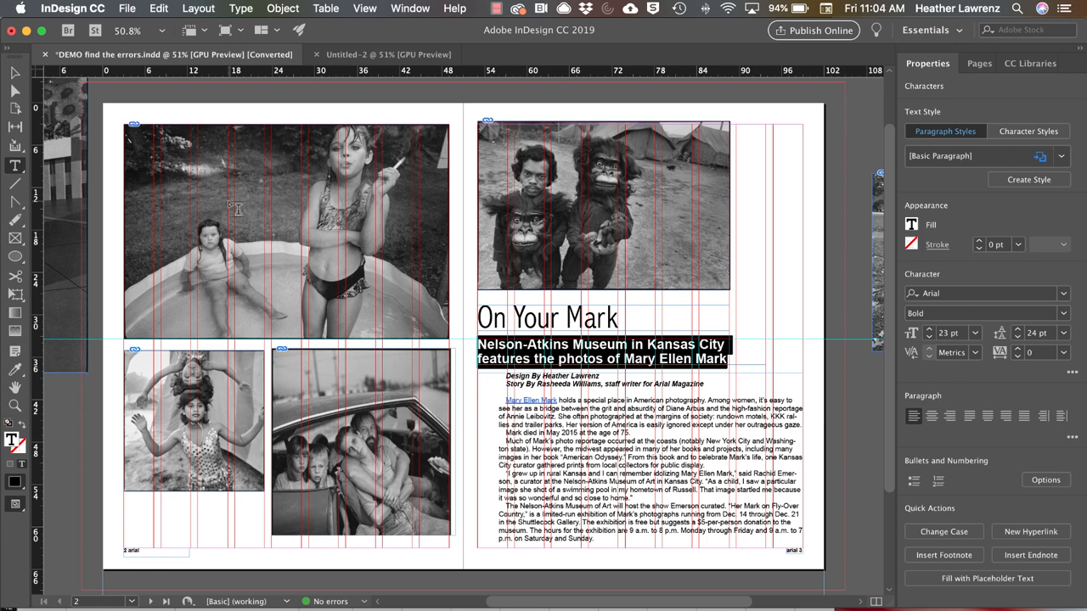
In Grids preferences set the document grid to a gridline every 1p0 with 1 subdivision.
{"action": "left_click", "coordinate": [71, 11]}
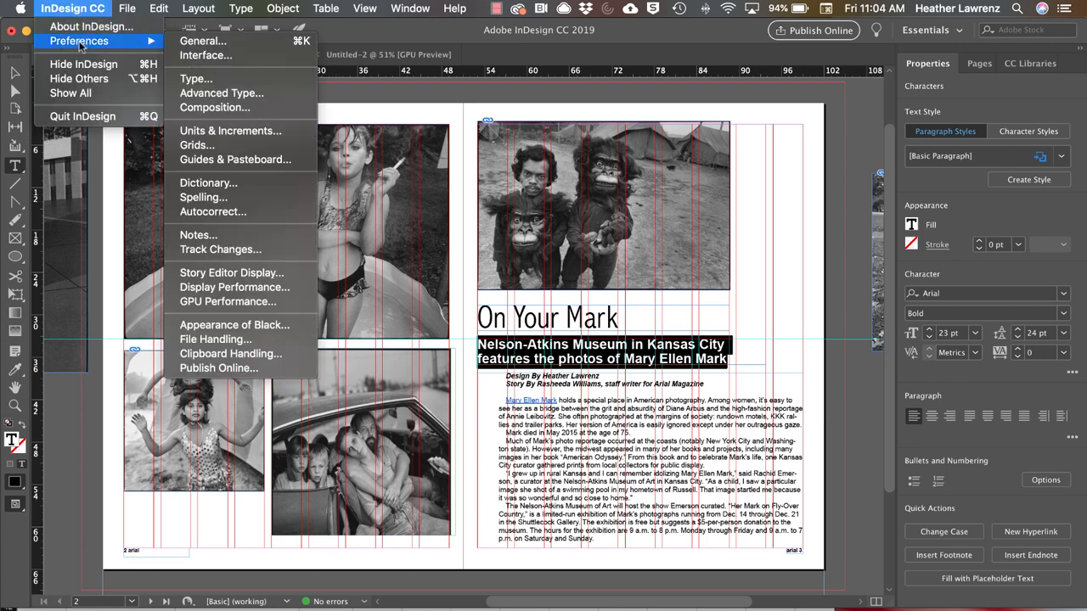
{"action": "left_click", "coordinate": [197, 144]}
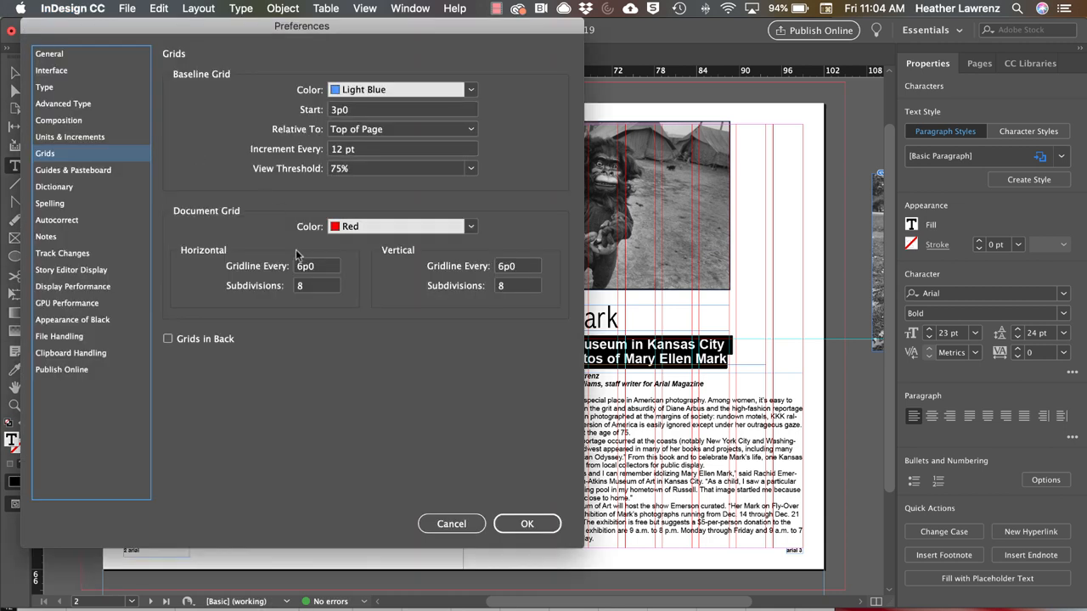
{"action": "left_click", "coordinate": [316, 265]}
{"action": "type", "text": "1"}
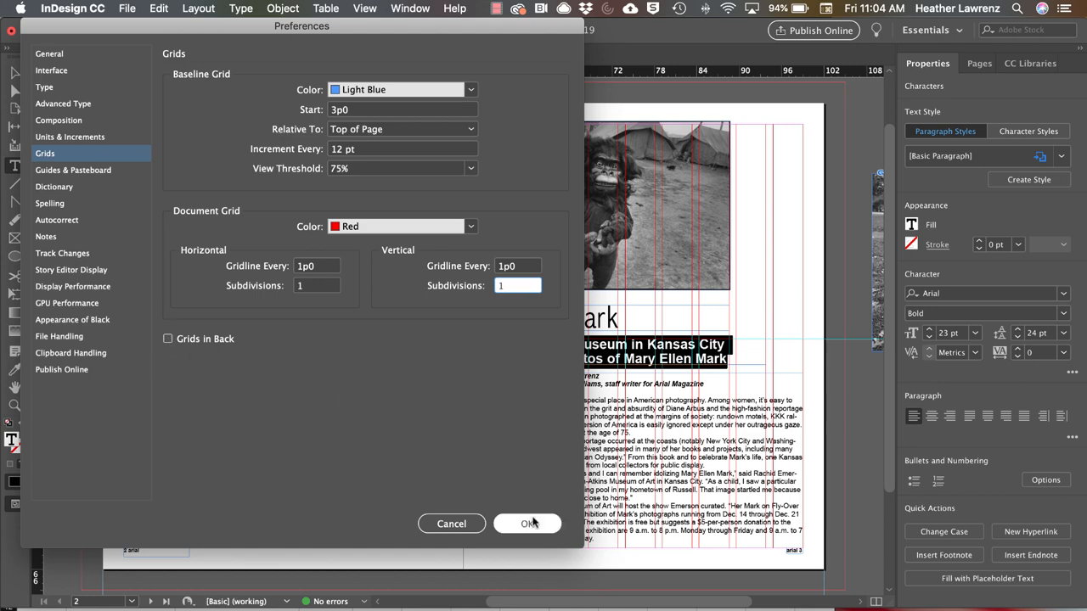
{"action": "left_click", "coordinate": [522, 523]}
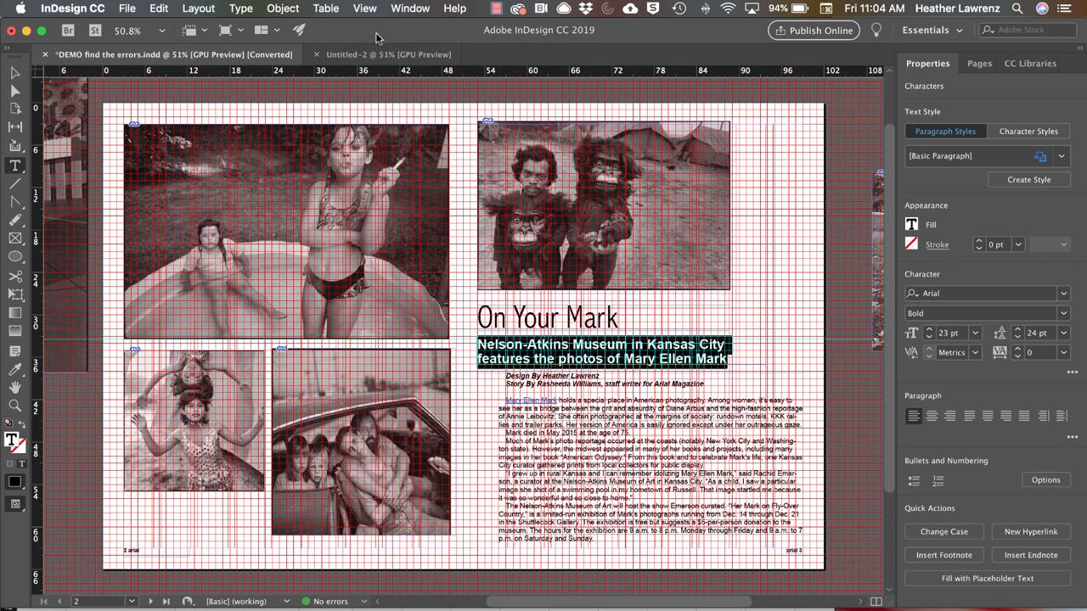
Show the one-pica document grid across the spread via Grids & Guides.
{"action": "left_click", "coordinate": [363, 6]}
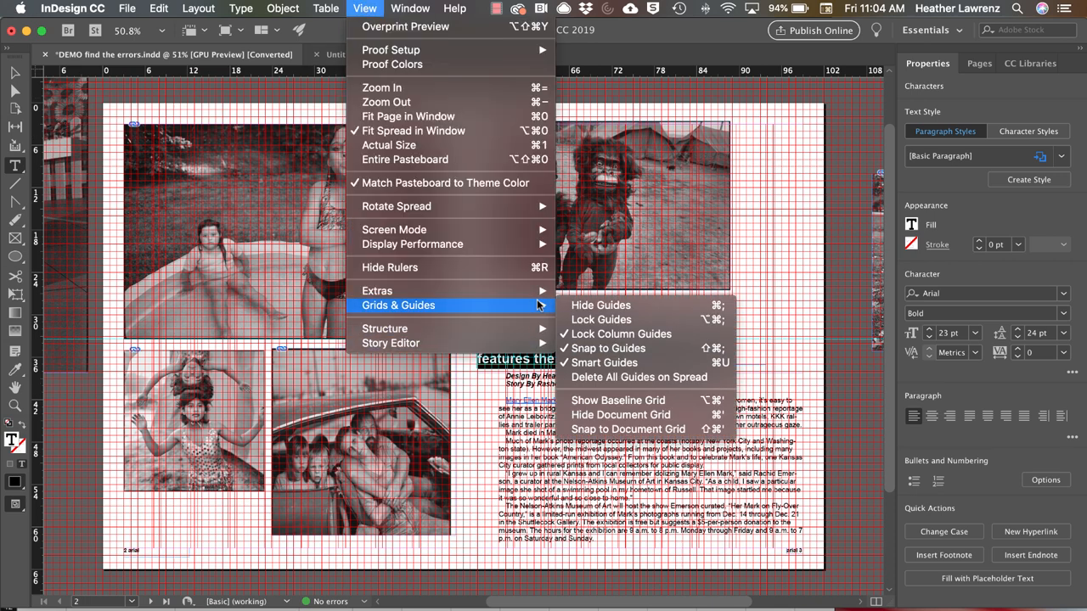
{"action": "mouse_move", "coordinate": [632, 428]}
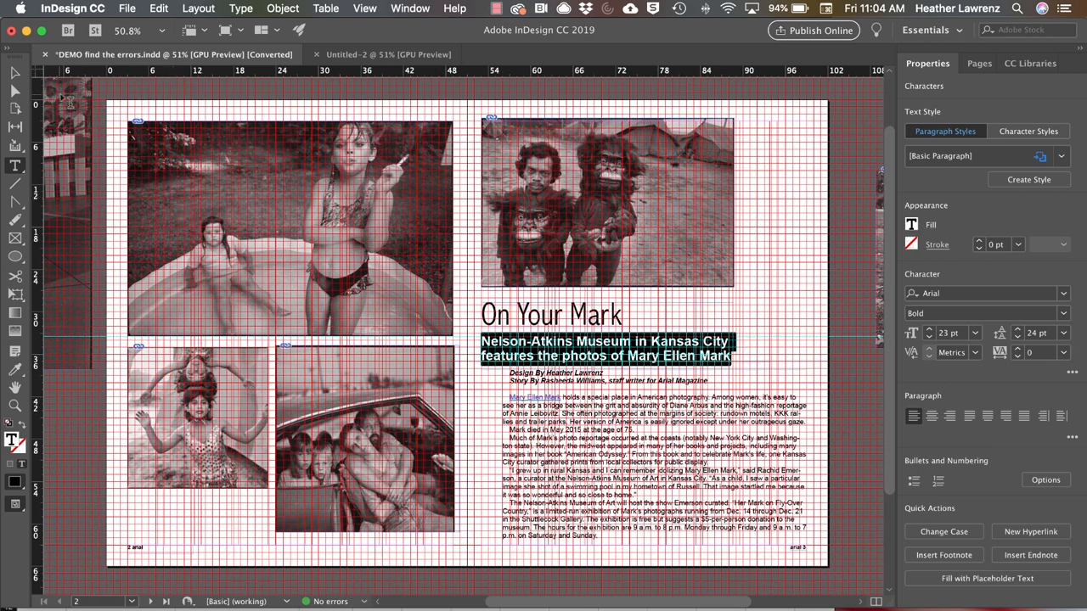
{"action": "left_click", "coordinate": [289, 227]}
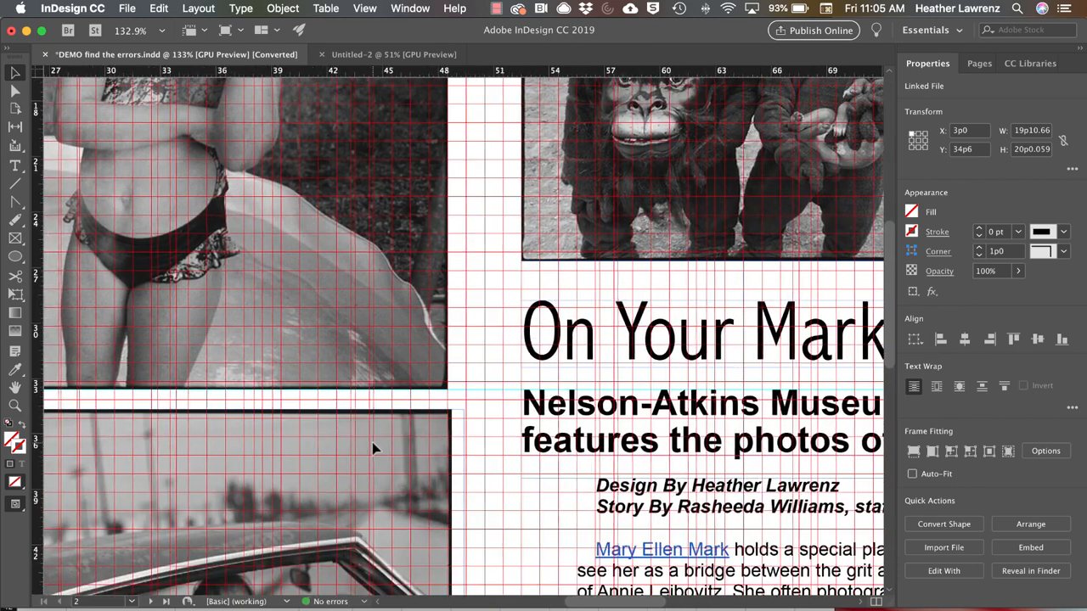
Scroll the spread into view and select the headline text frame for alignment.
{"action": "scroll", "scroll_direction": "right", "scroll_amount": 3}
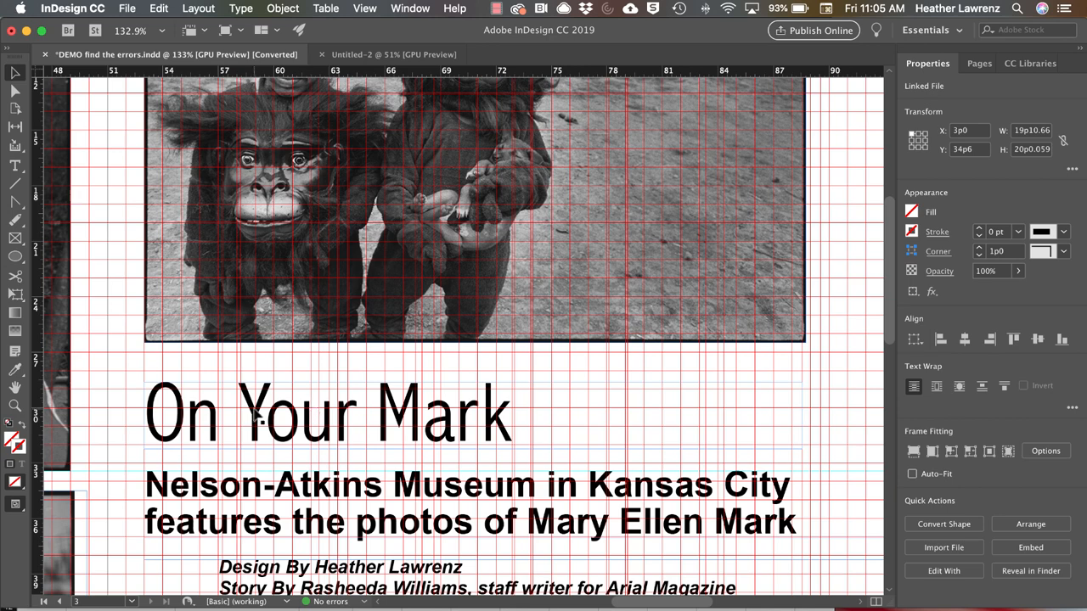
{"action": "left_click", "coordinate": [263, 421]}
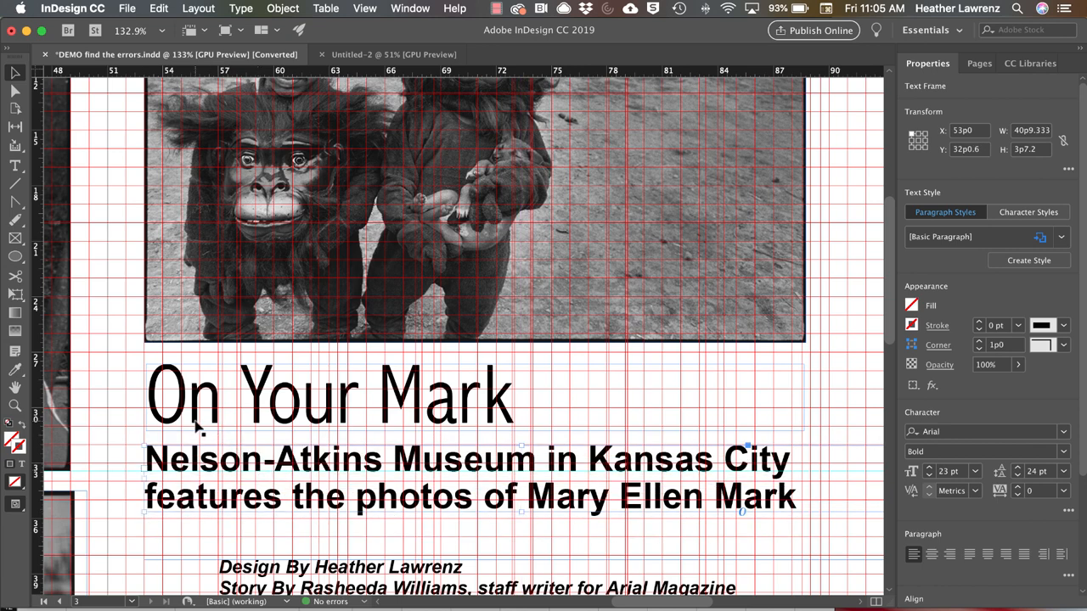
{"action": "mouse_move", "coordinate": [333, 434]}
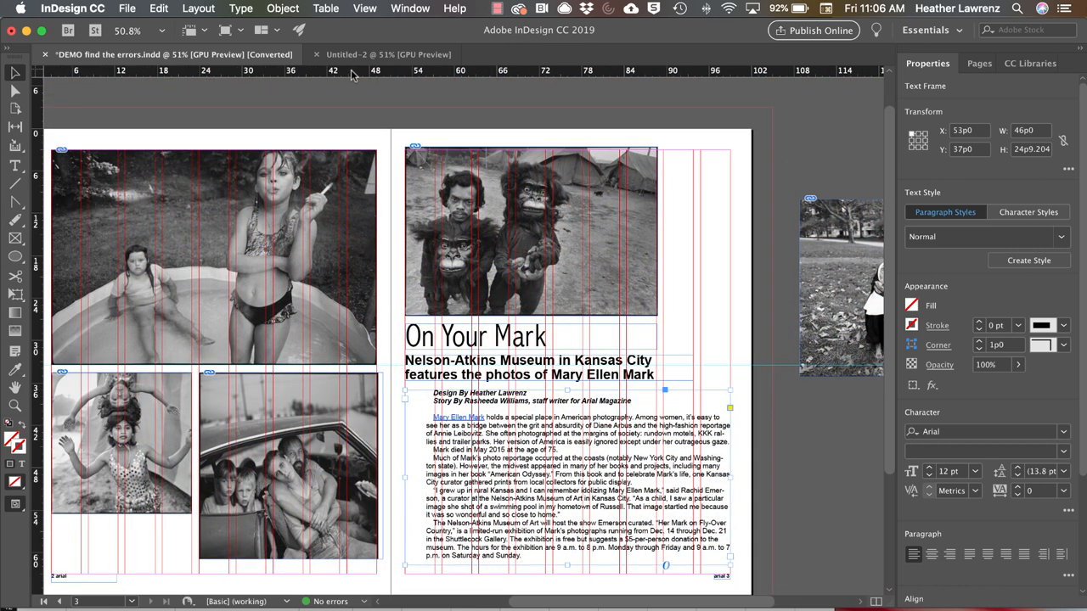
{"action": "mouse_move", "coordinate": [350, 77]}
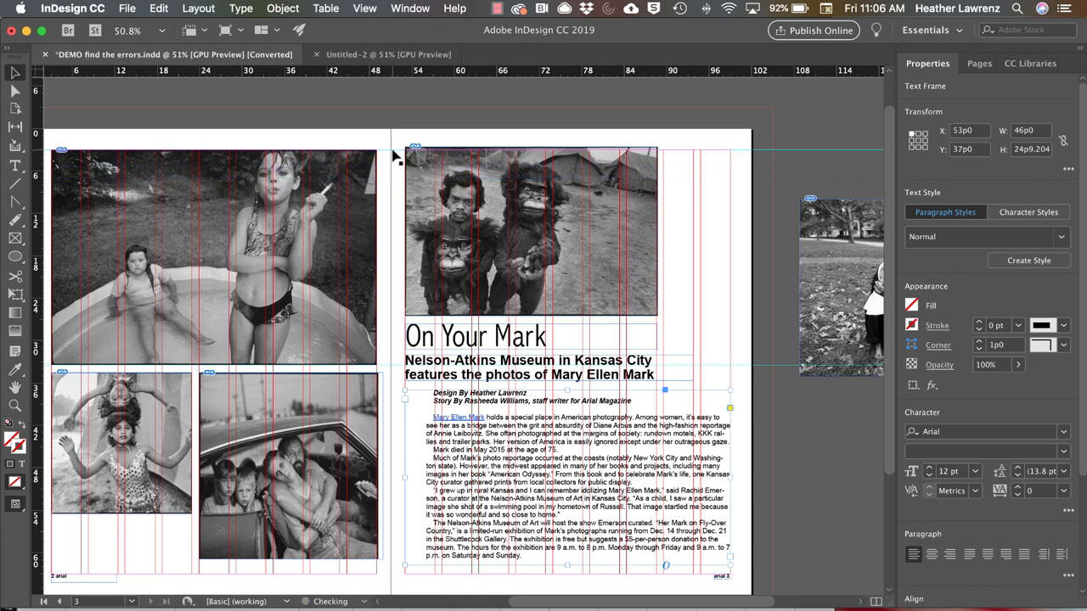
{"action": "left_click", "coordinate": [540, 246]}
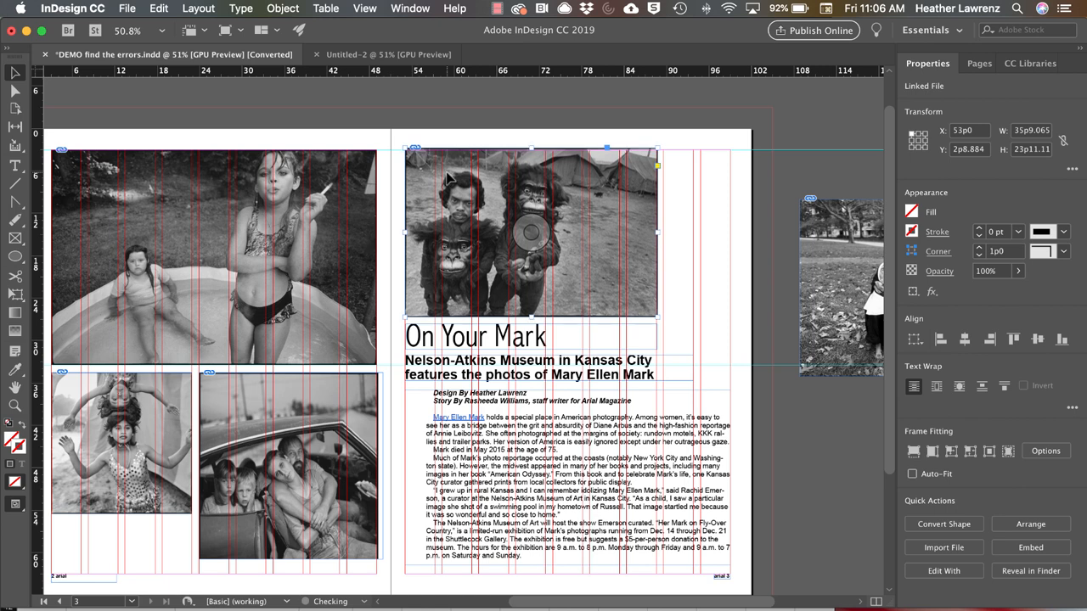